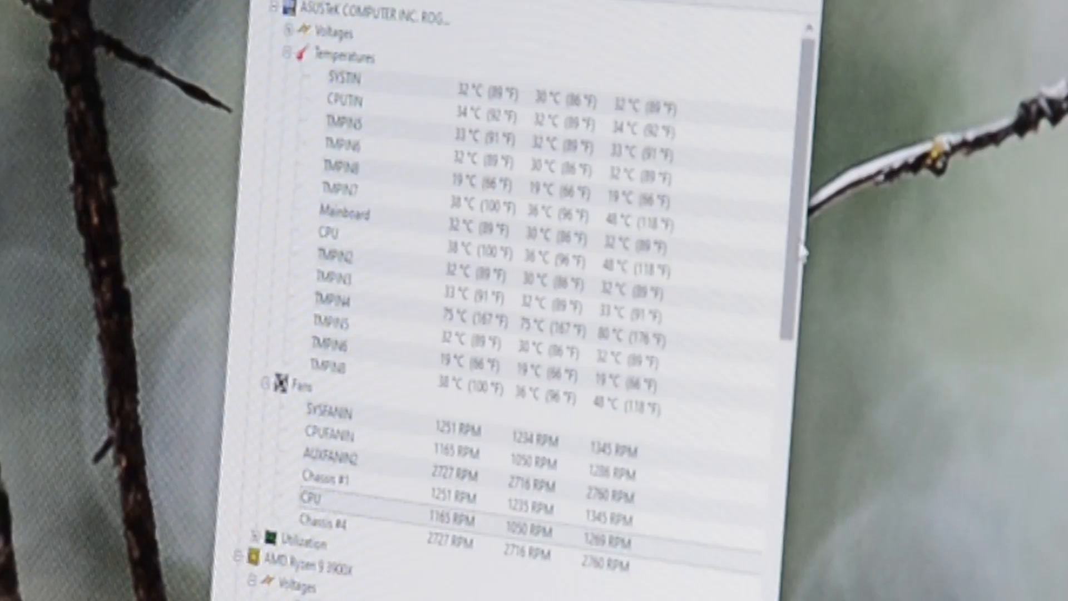
# Scroll past the motherboard fans to the AMD Ryzen 9 3900X sensor section
pyautogui.scroll(-3)
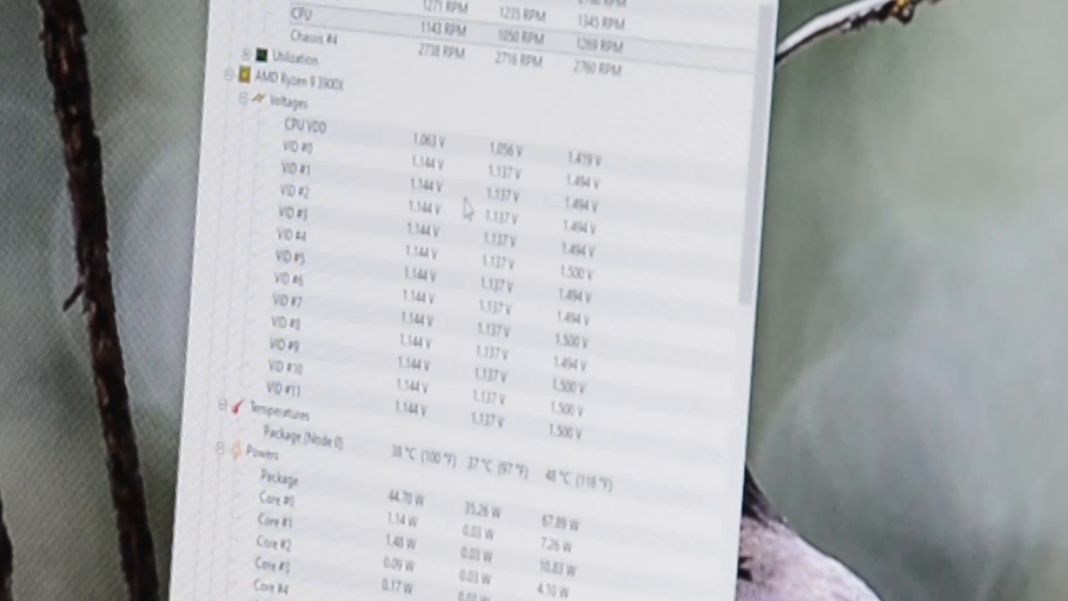
pyautogui.scroll(-3)
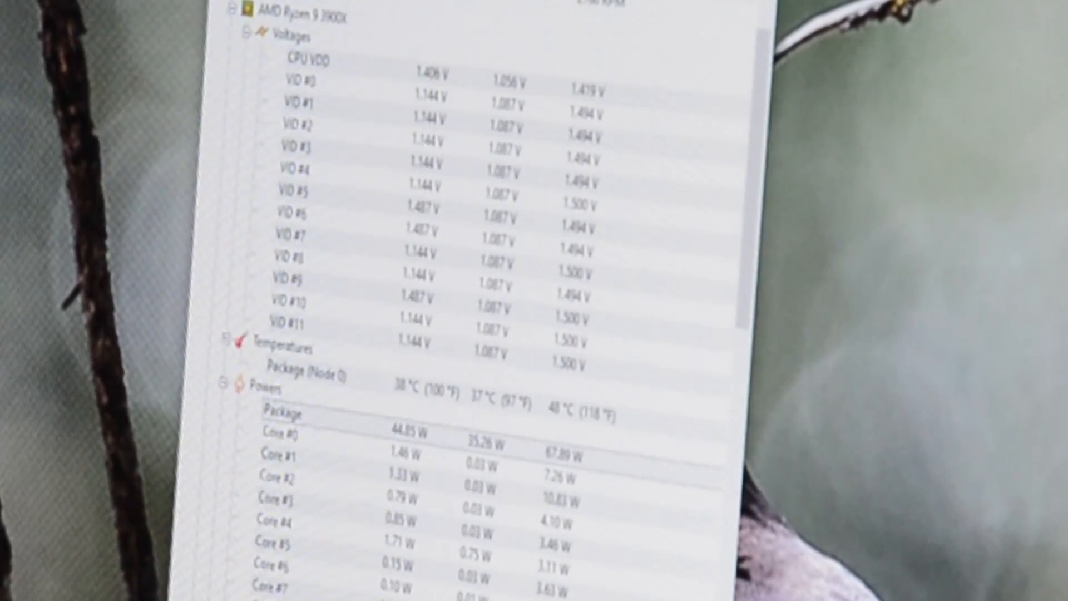
# Scroll through Powers, Currents, Clocks and the storage drive temperature sections
pyautogui.scroll(-3)
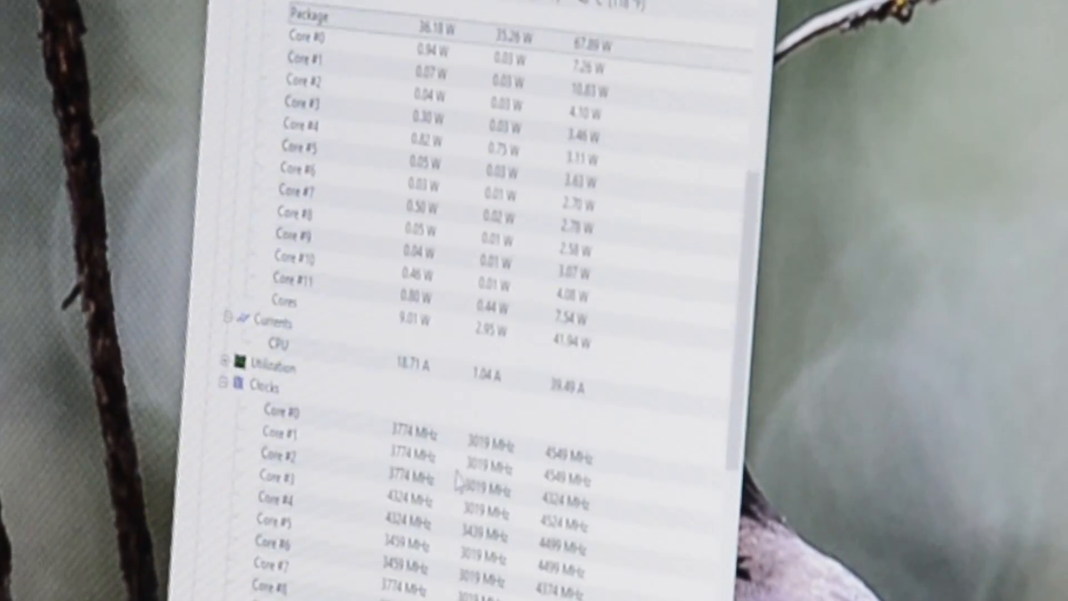
pyautogui.scroll(-3)
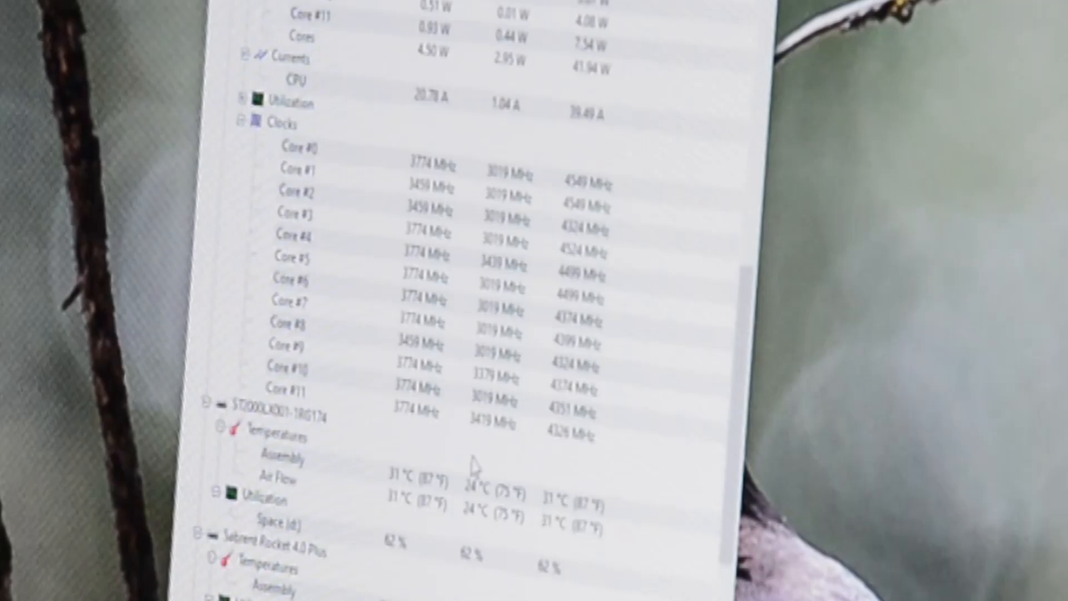
pyautogui.scroll(-3)
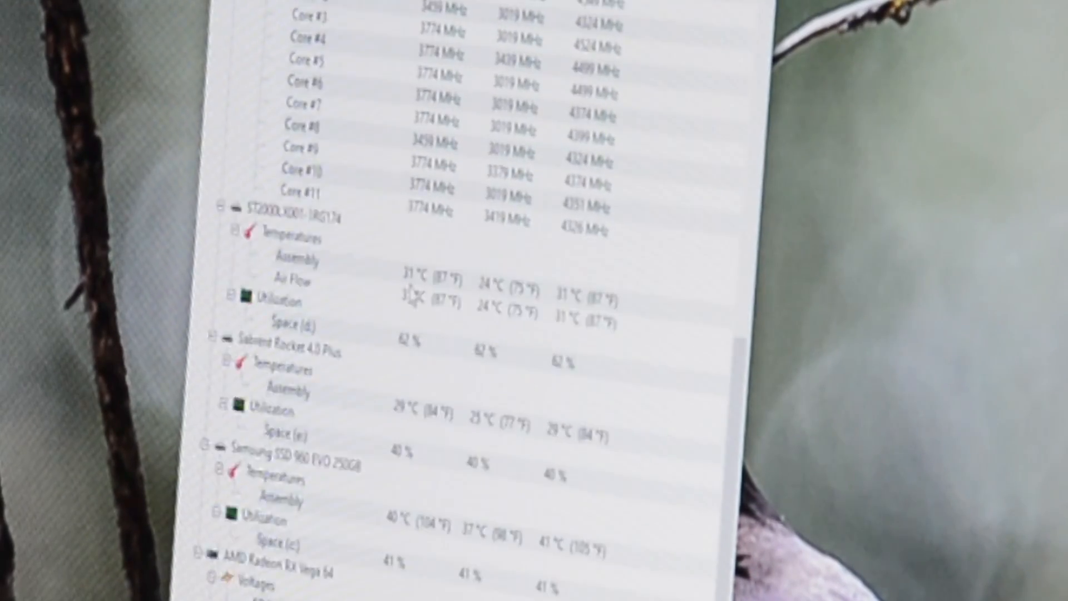
pyautogui.scroll(-3)
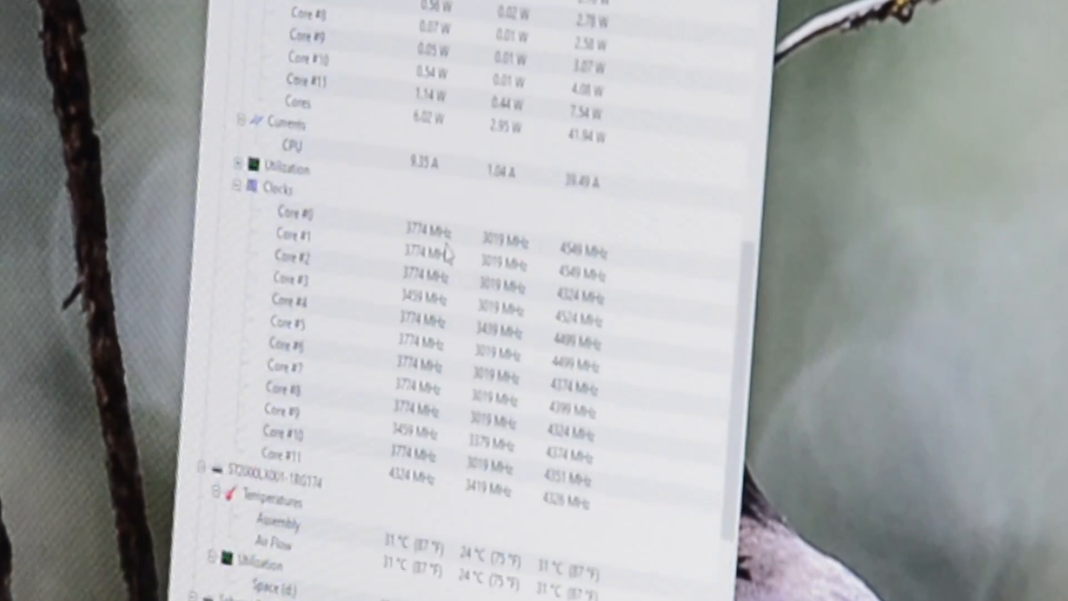
pyautogui.scroll(-3)
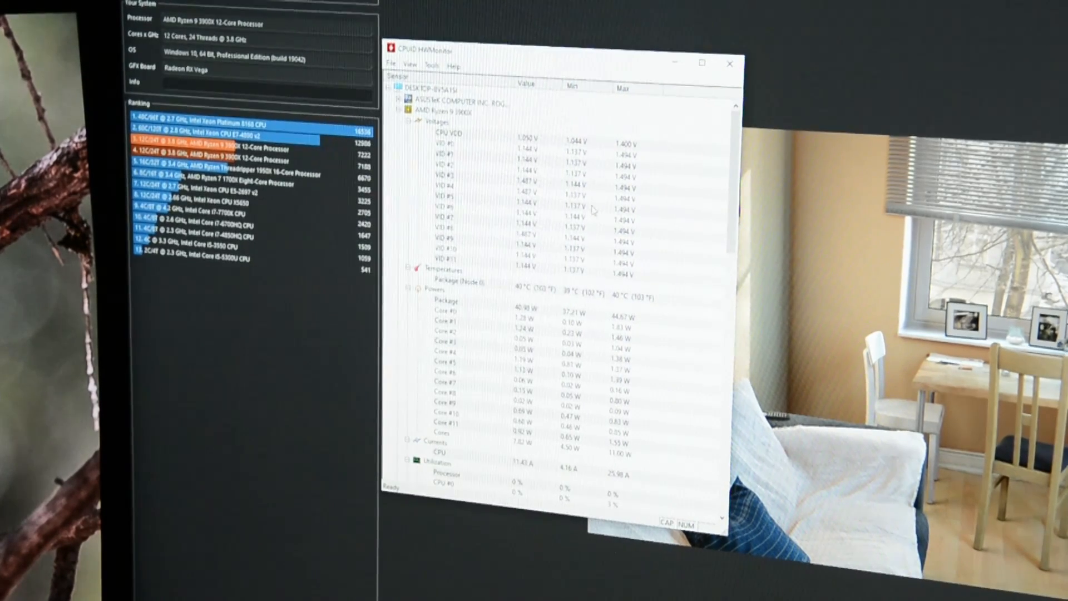
# Run the Cinebench CPU test, then check HWMonitor maxima of 69 °C and 142 W
pyautogui.click(730, 63)
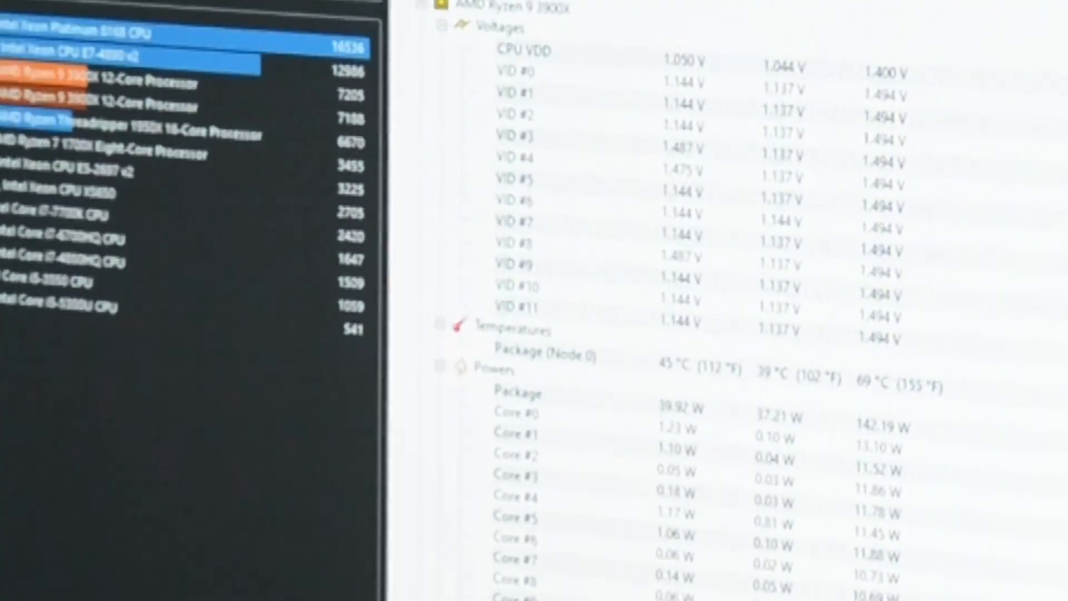
pyautogui.scroll(-3)
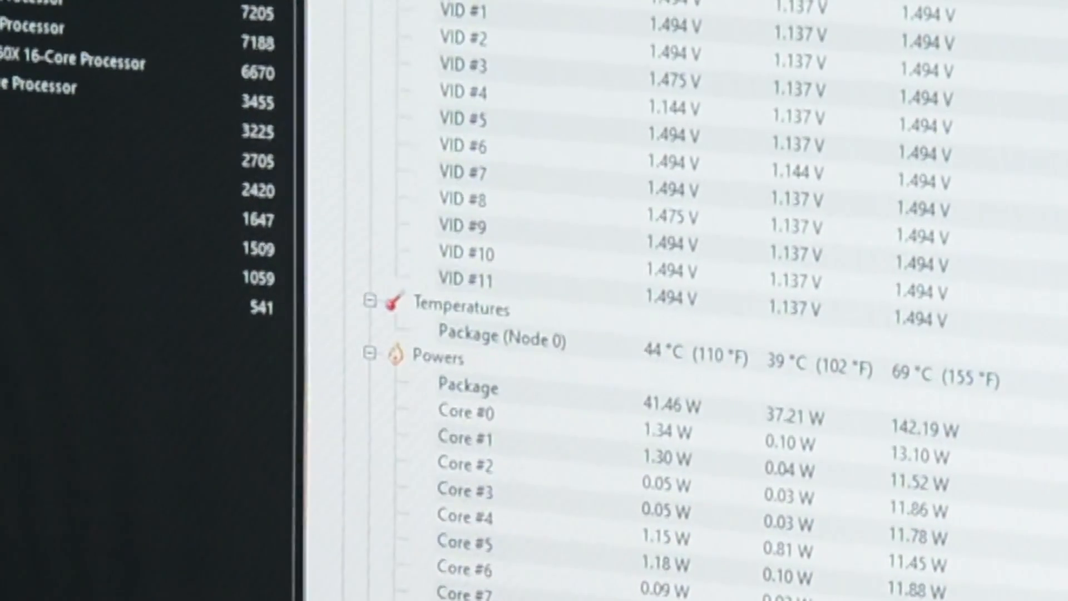